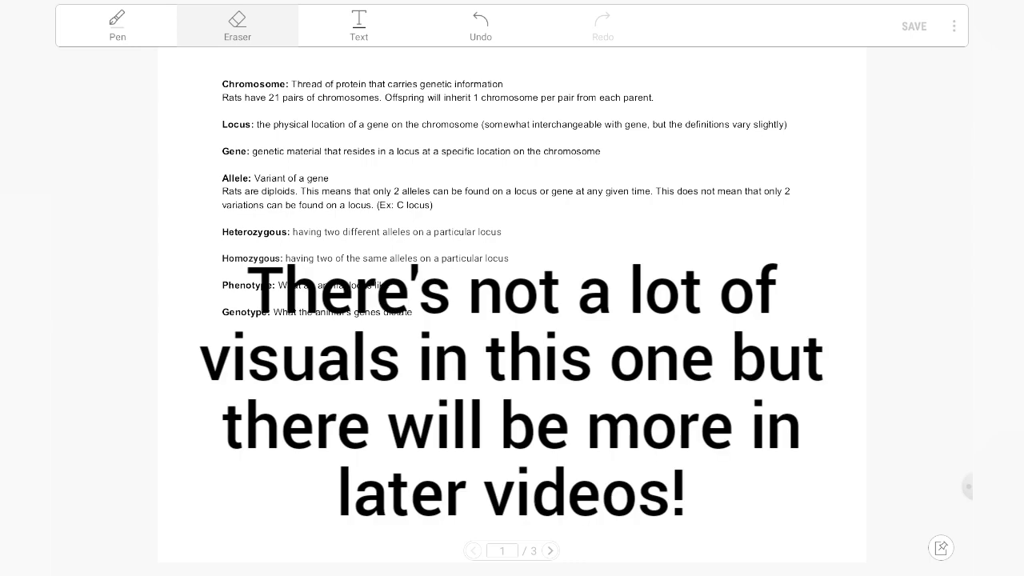
Select the Pen tool to handwrite on the genetics vocabulary page.
click(914, 26)
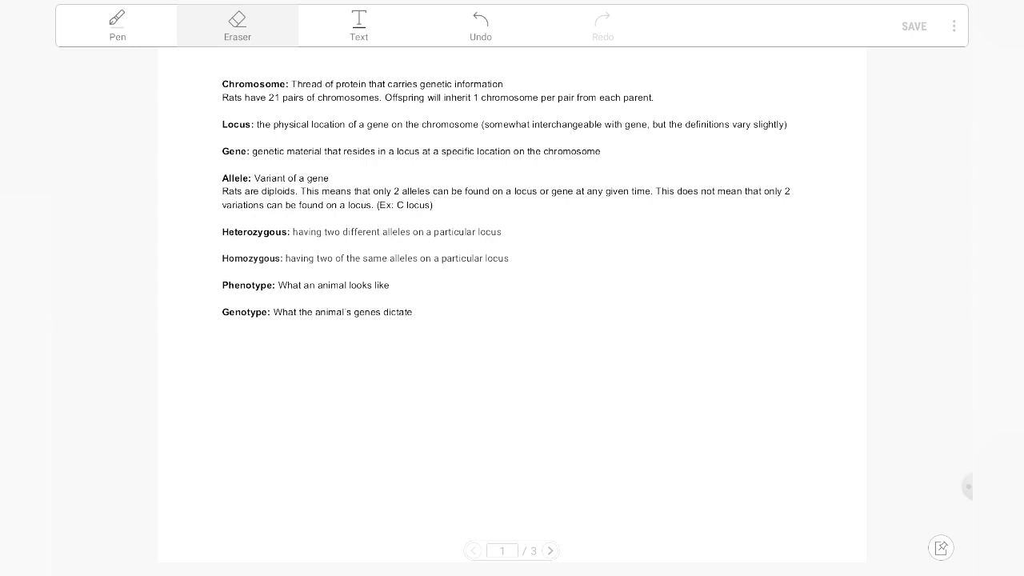
click(117, 26)
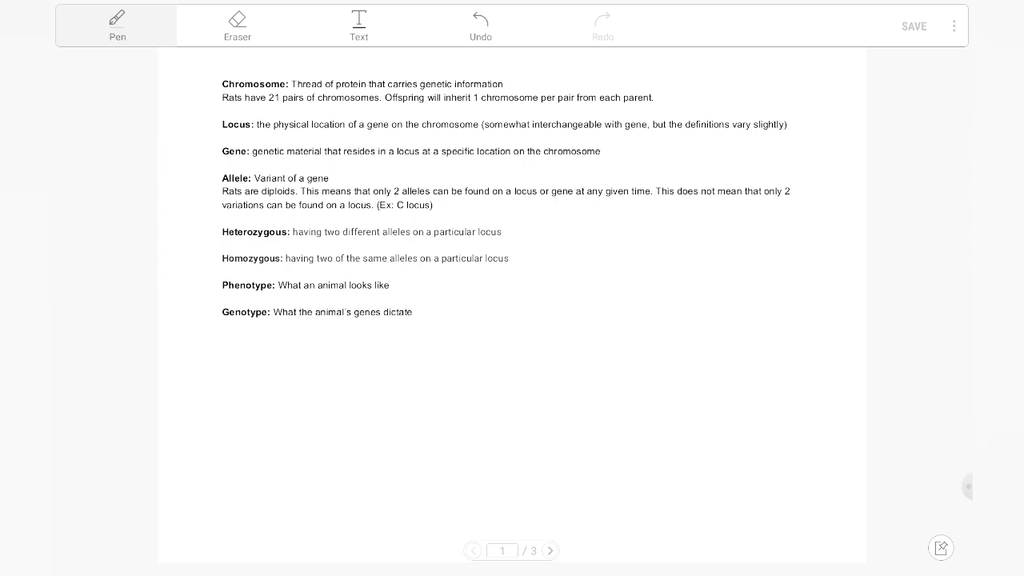
Draw a large circle with an X-shaped chromosome inside it below the definitions.
drag(563, 301, 734, 487)
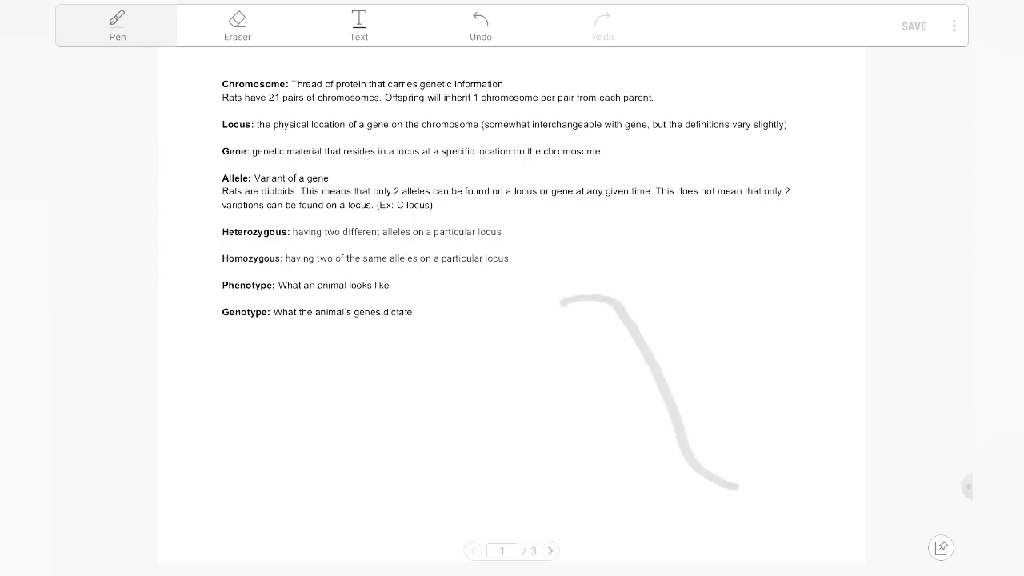
drag(704, 282, 526, 488)
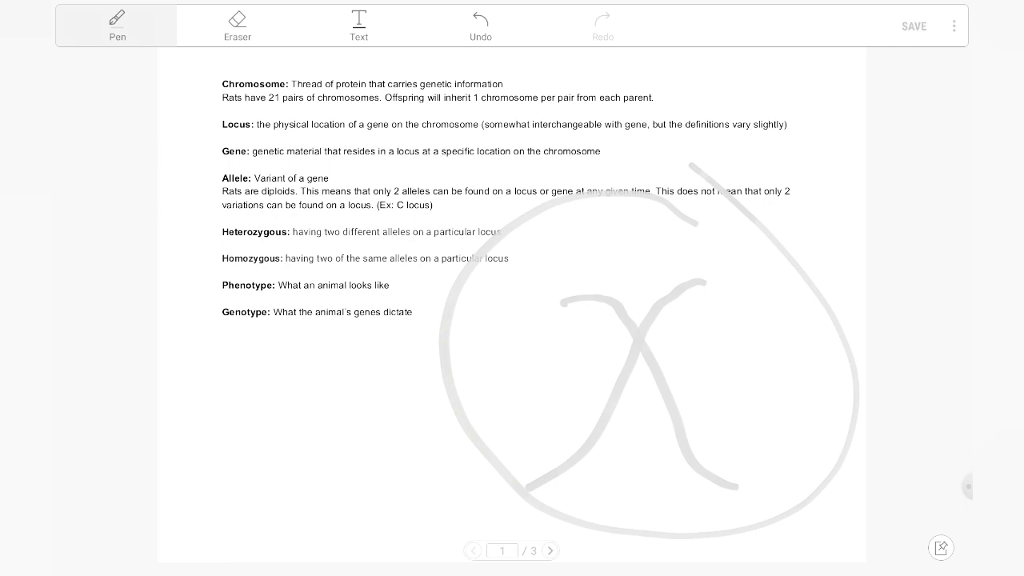
click(117, 26)
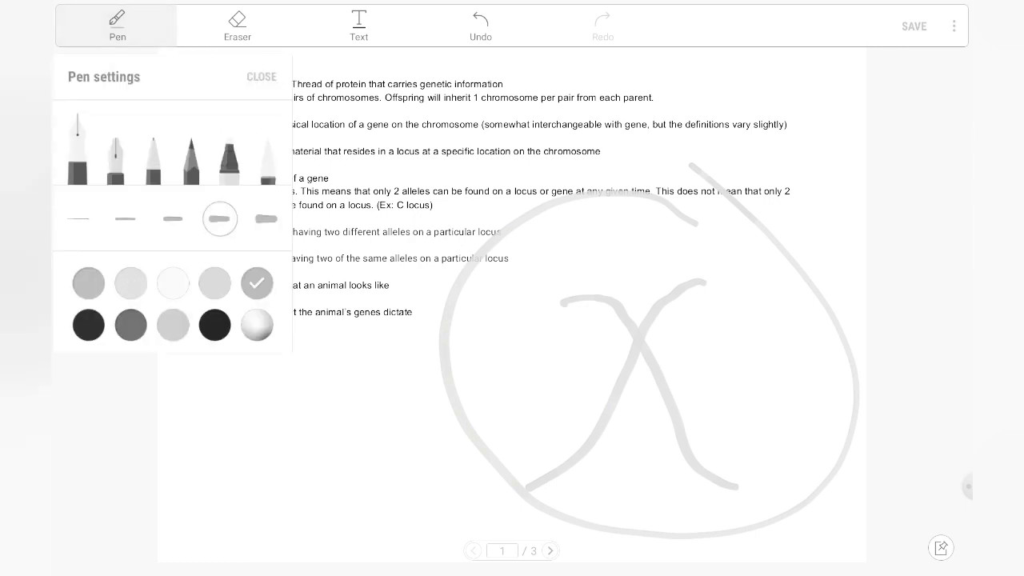
Choose a pen style for marking the chromosome tips and the left-pointing arrow.
click(262, 77)
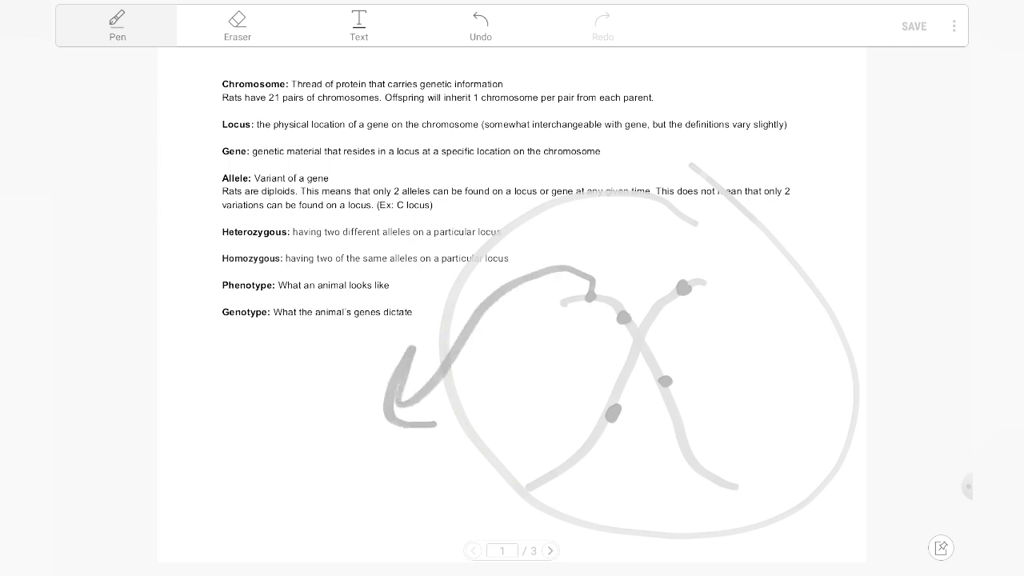
Draw the arrow, allele pair and Aa label, then clear all handwritten ink from the page.
drag(272, 416, 392, 483)
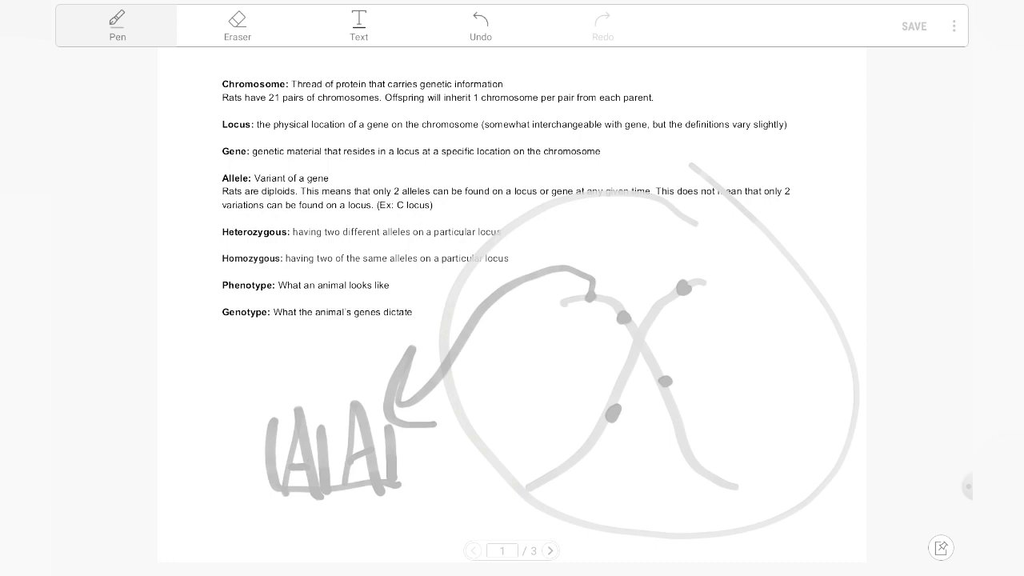
drag(301, 320, 368, 368)
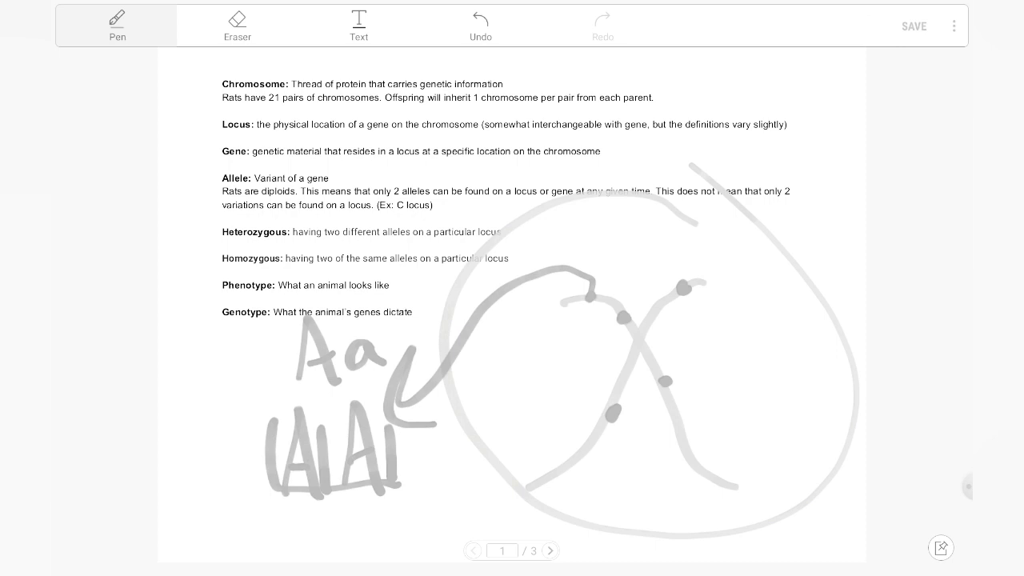
drag(264, 408, 328, 544)
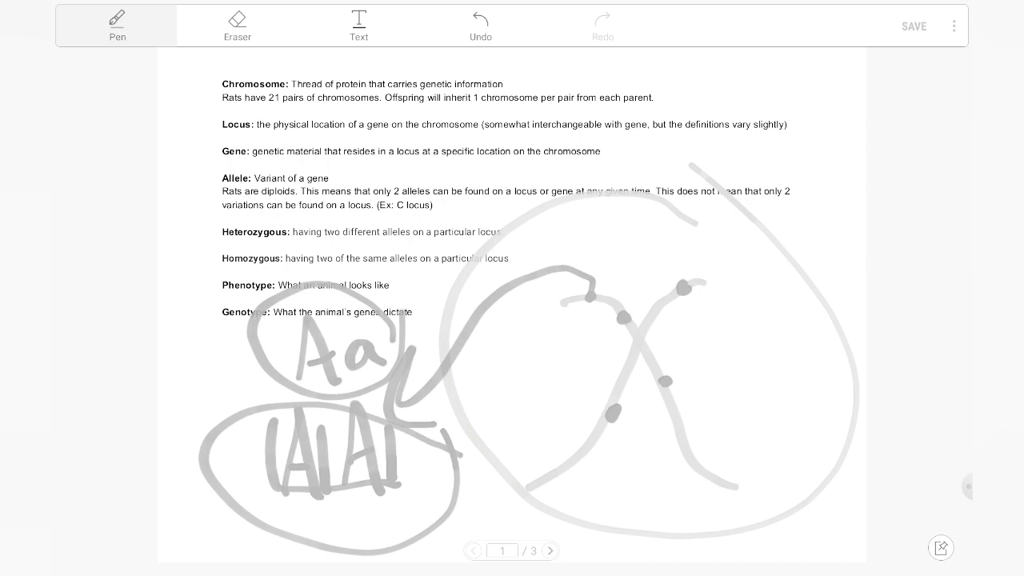
click(236, 25)
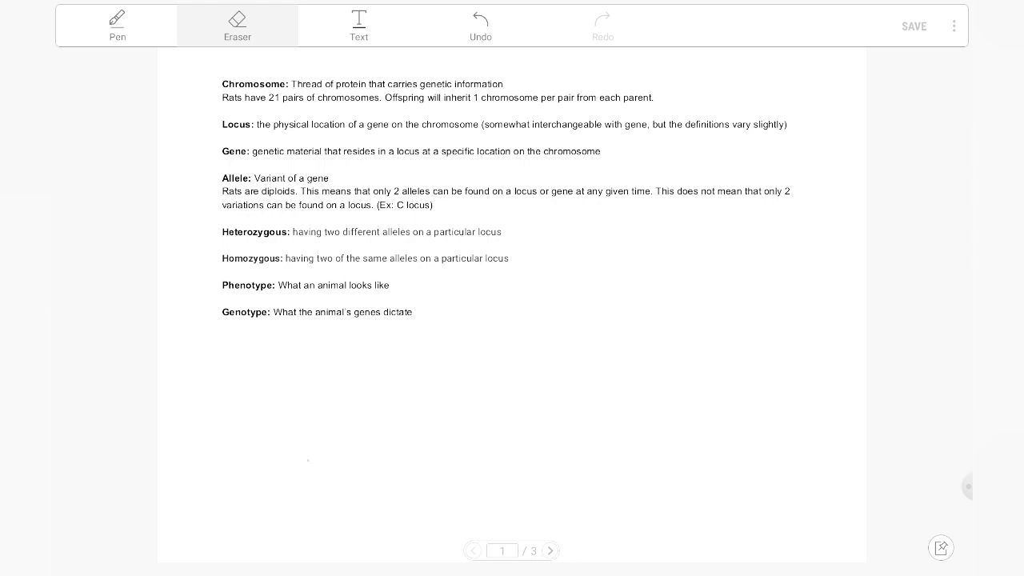
Handwrite the genotypes Aa and AA beneath the typed definitions.
click(117, 25)
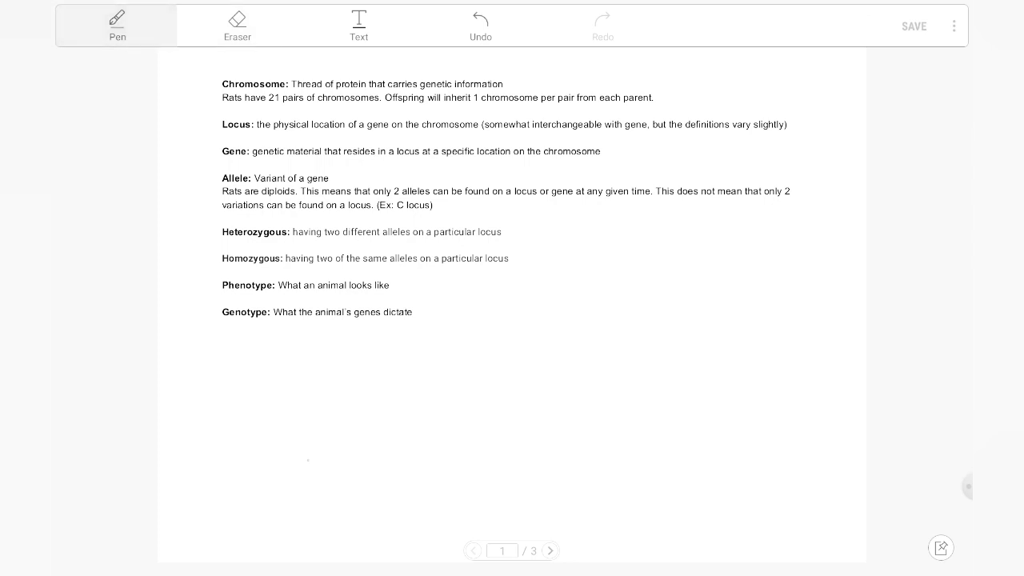
drag(282, 462, 352, 458)
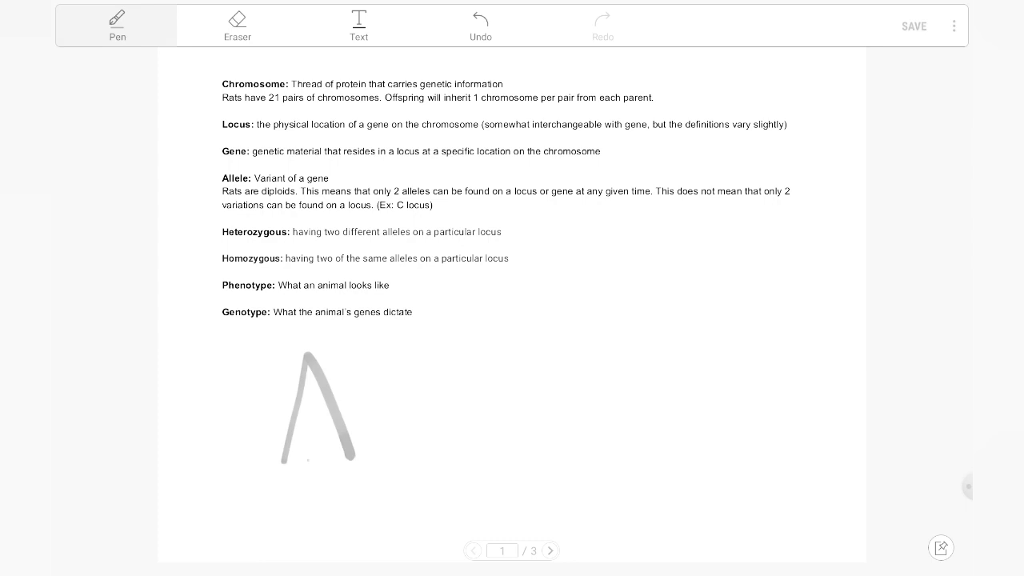
drag(376, 408, 440, 448)
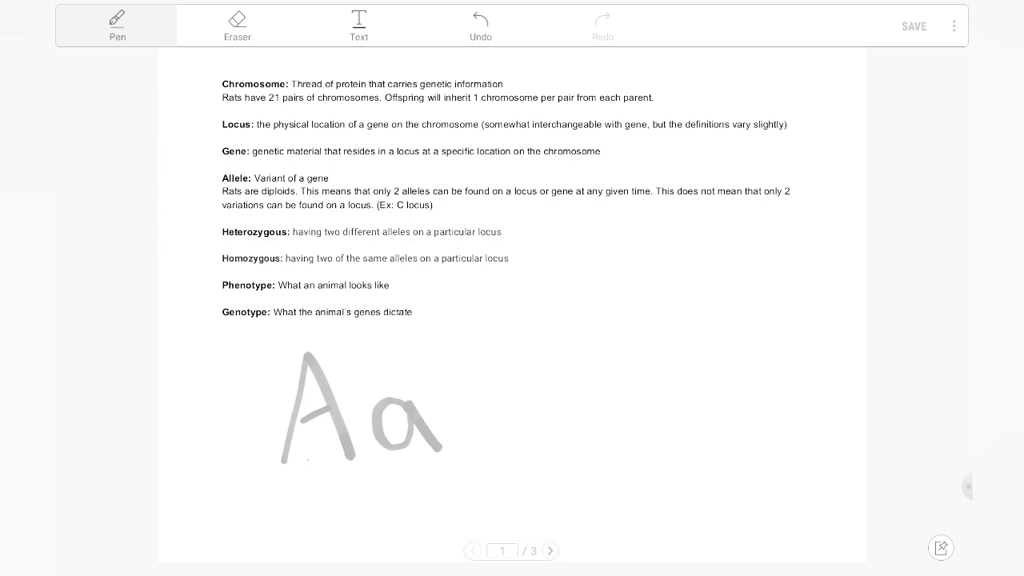
drag(349, 323, 360, 371)
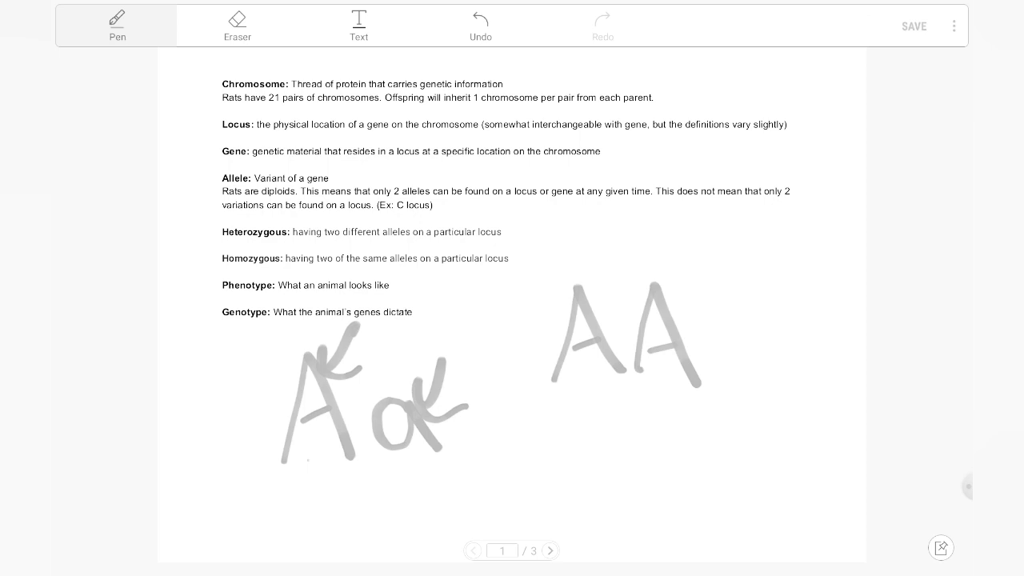
Erase the handwritten Aa and AA genotypes, leaving only the typed glossary.
click(237, 26)
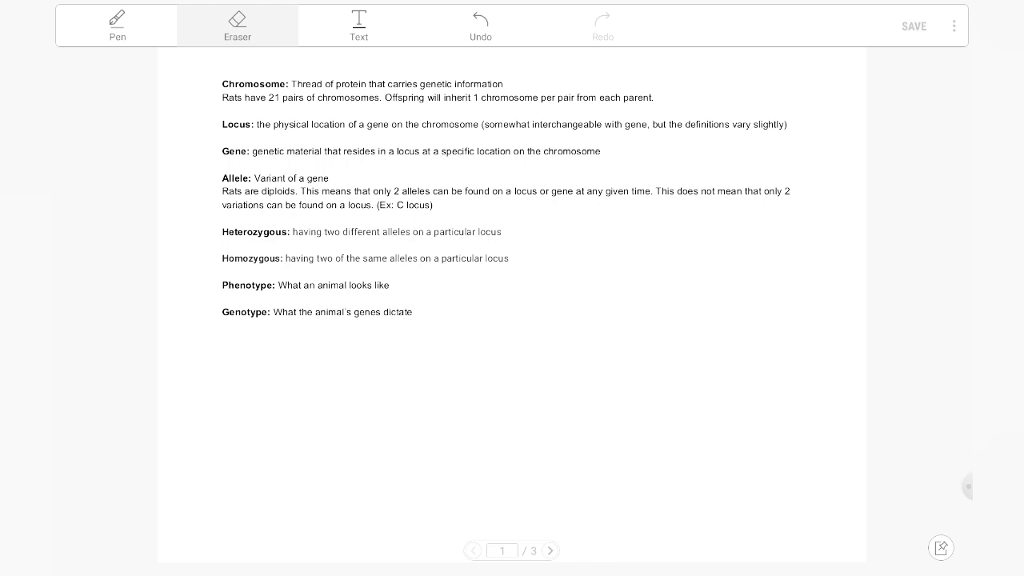
Handwrite circled Aa and Gg allele pairs with arrows, then move to page 2.
click(117, 26)
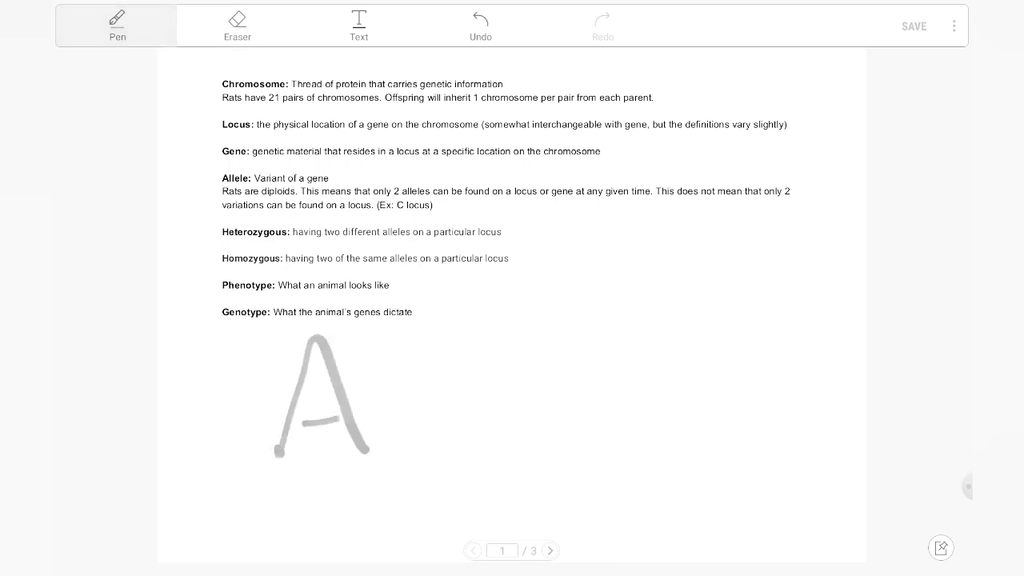
drag(368, 397, 445, 445)
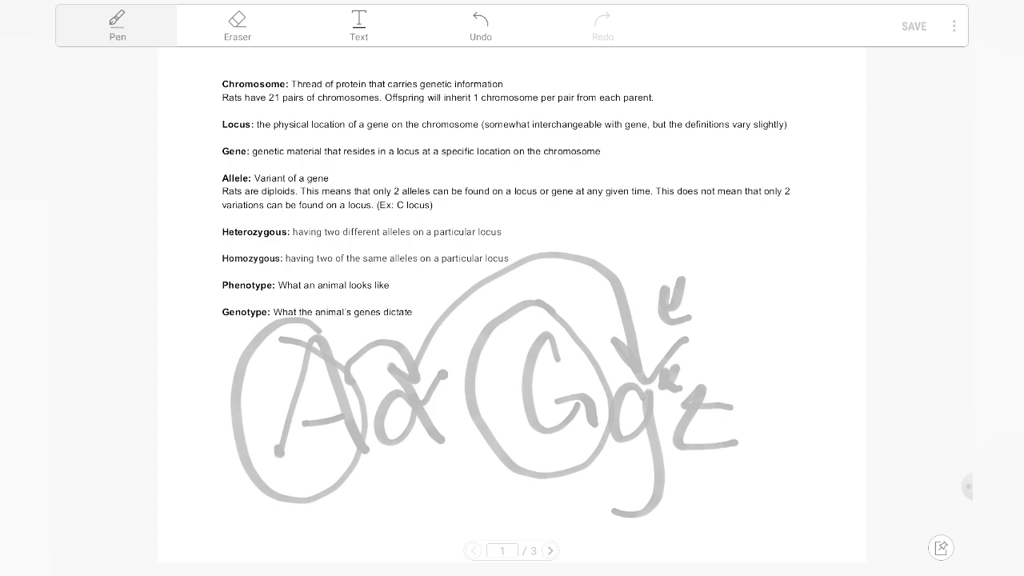
click(550, 551)
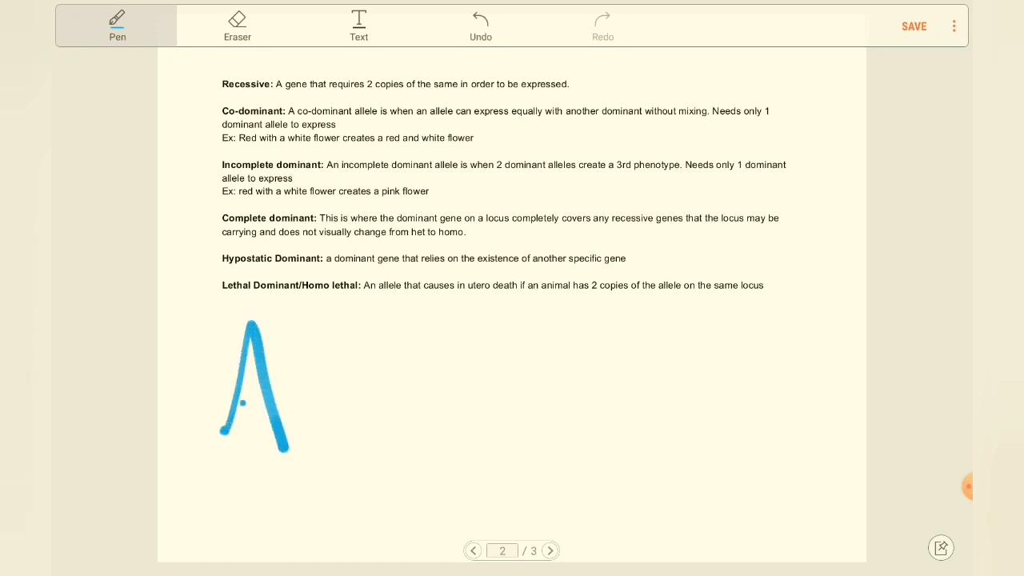
Write a blue circled Aa with an arrow to aa on page 2, then erase it.
drag(304, 392, 368, 416)
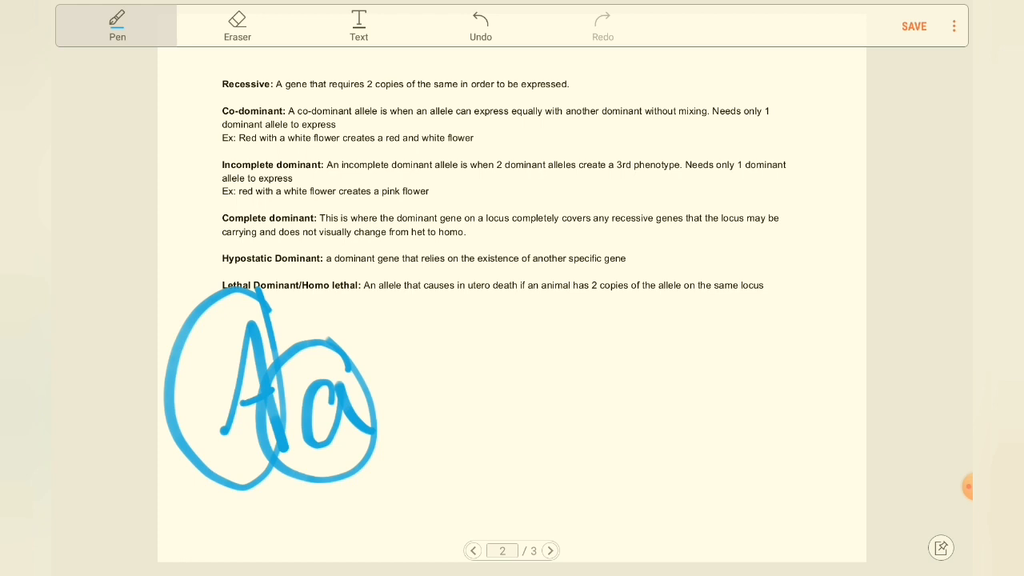
click(913, 26)
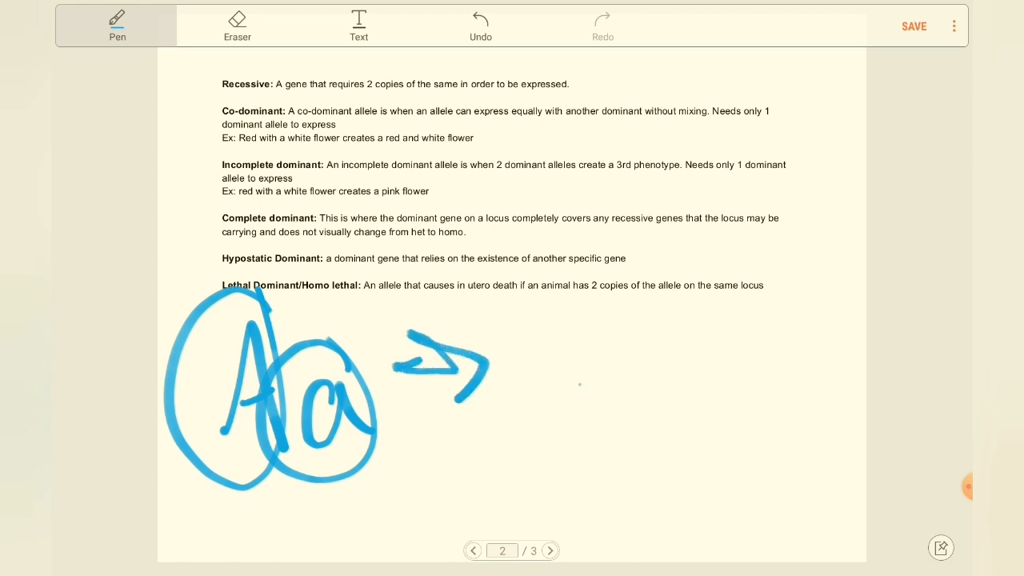
drag(552, 392, 728, 408)
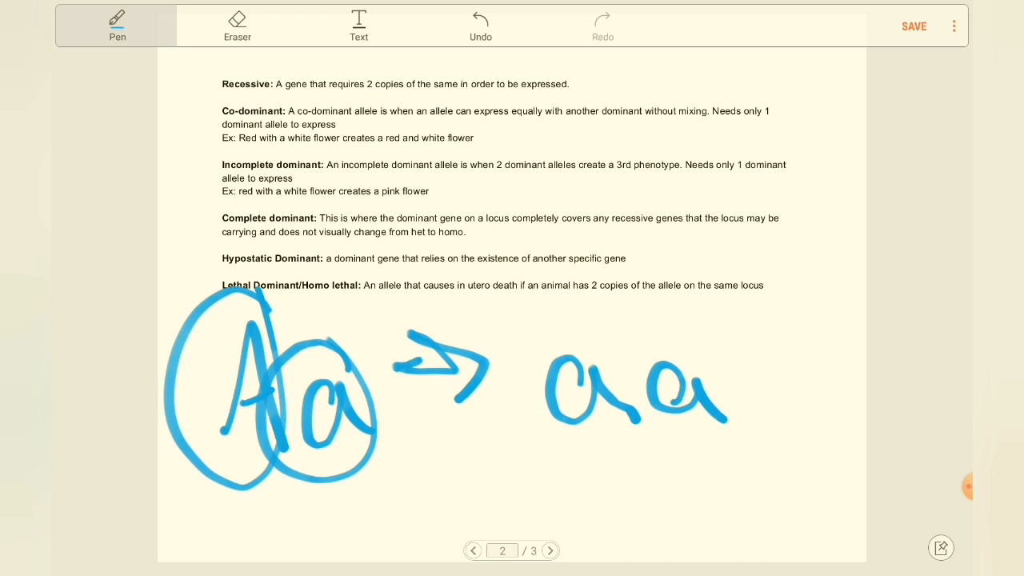
click(236, 26)
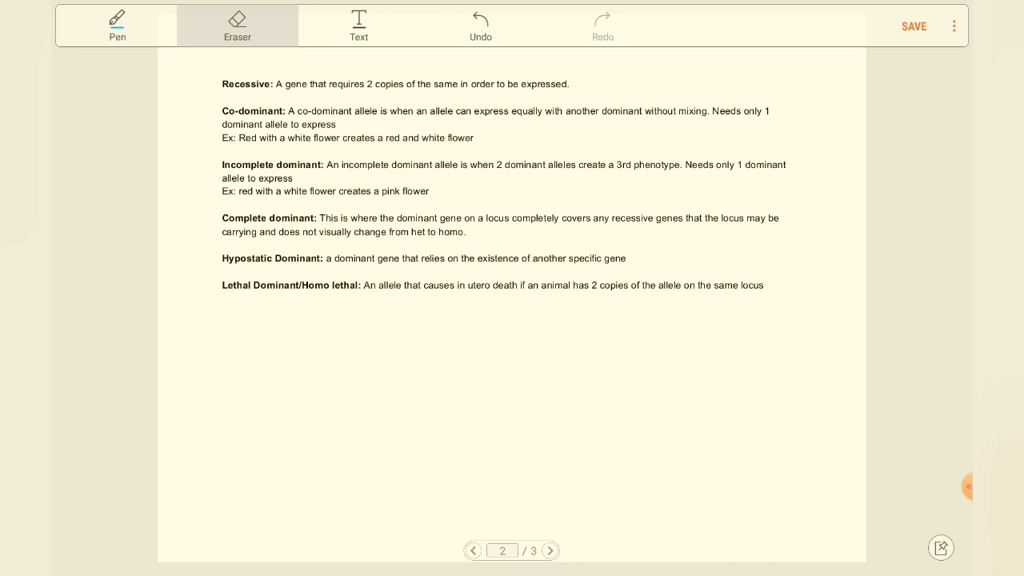
Paint an orange blob, an overlapping dark blue blob, and a purple blob beneath them.
click(117, 25)
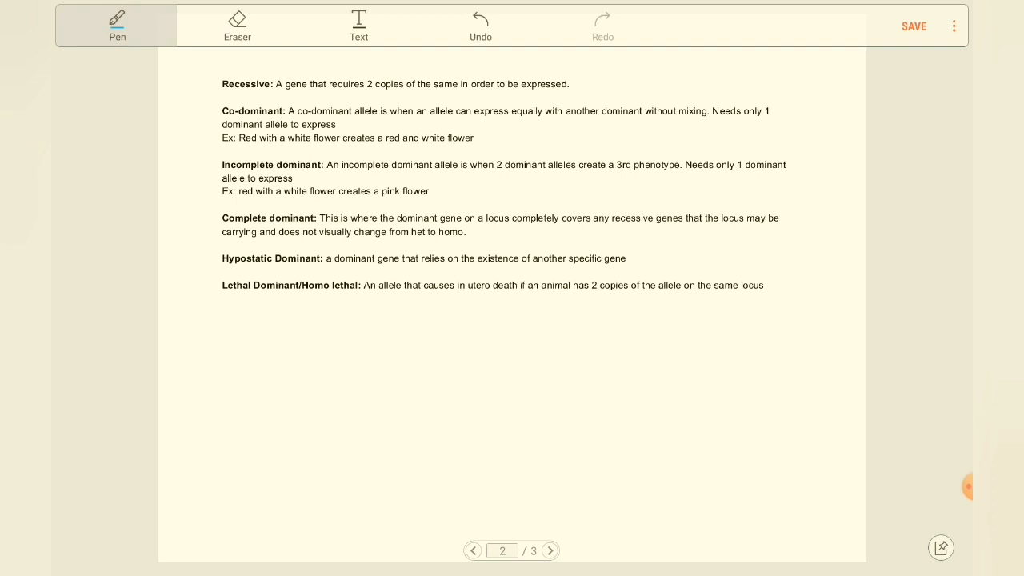
click(117, 25)
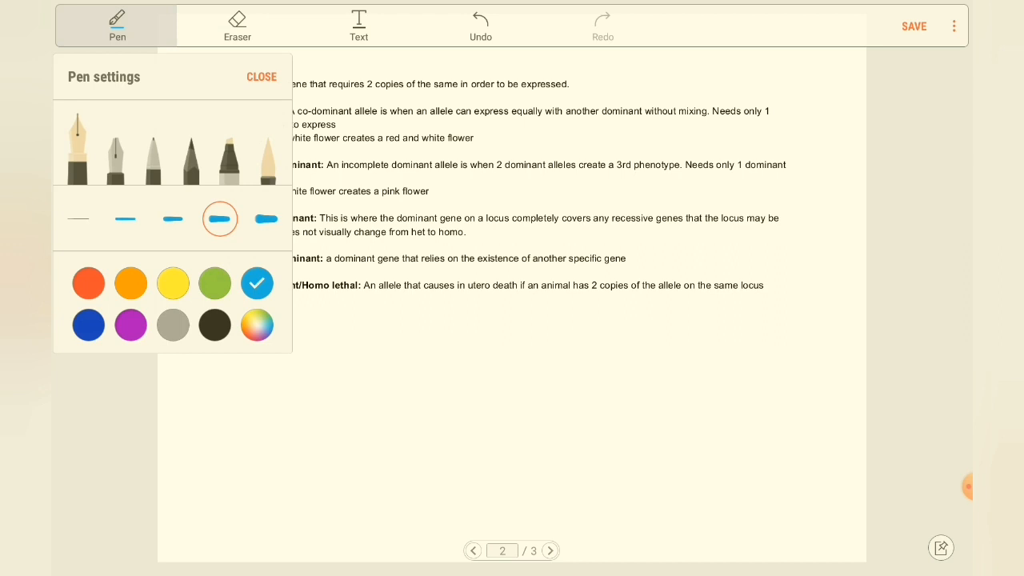
click(260, 77)
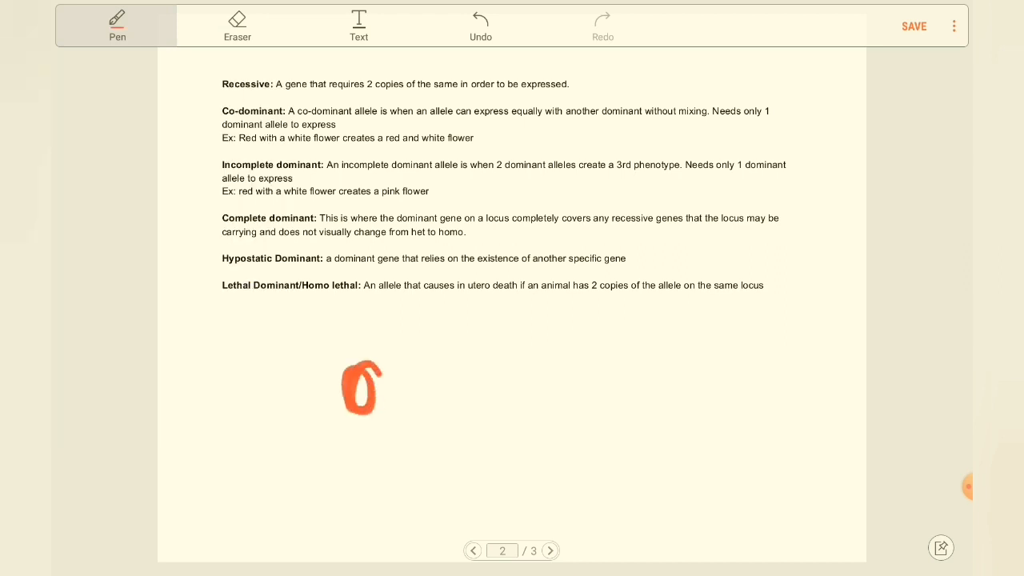
click(117, 25)
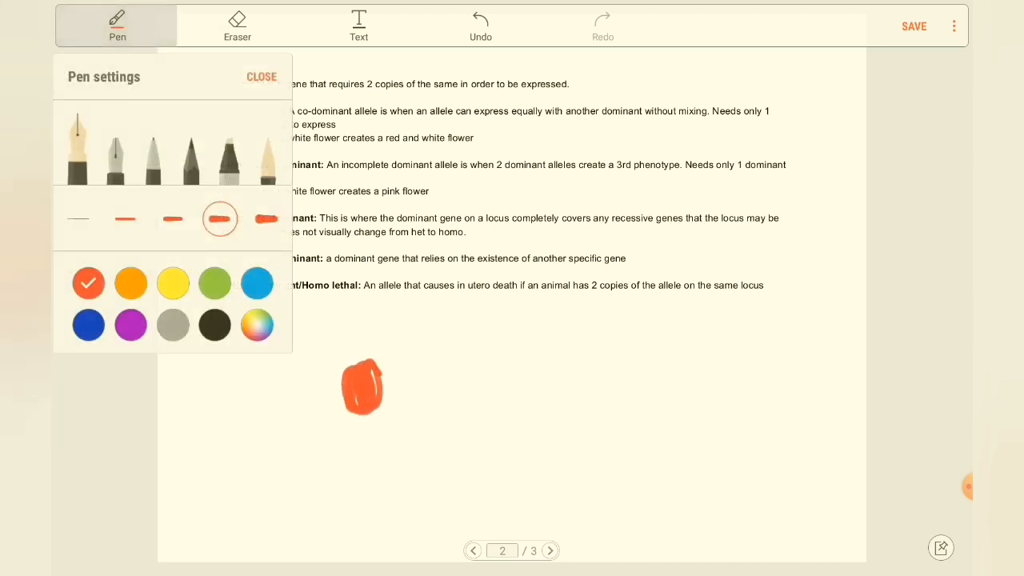
click(261, 77)
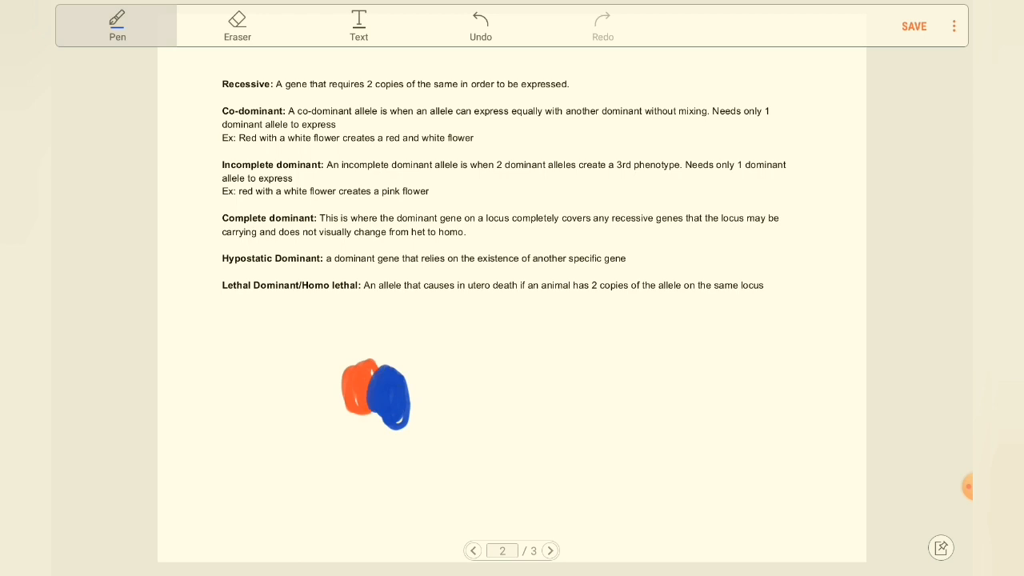
click(117, 26)
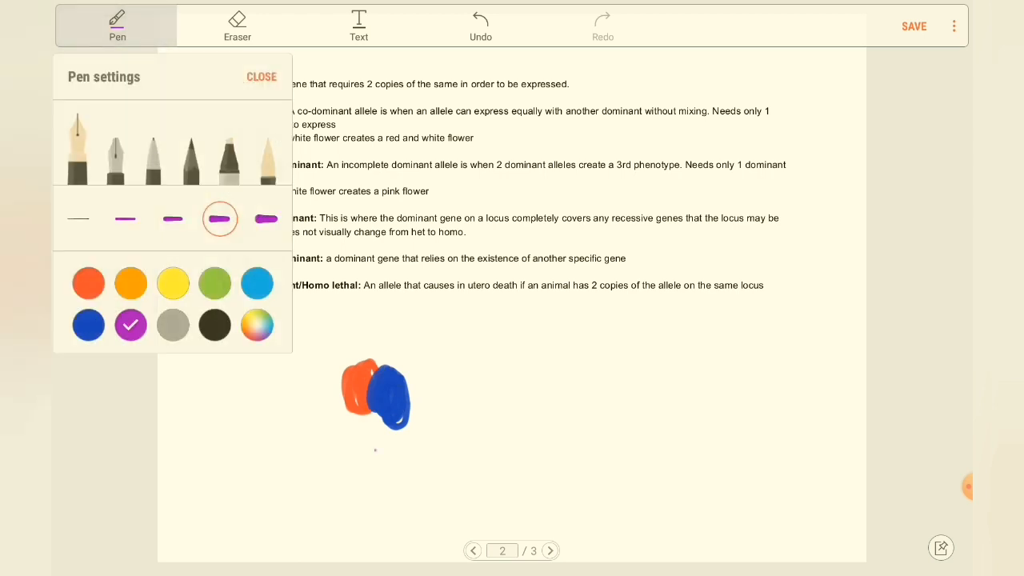
click(261, 77)
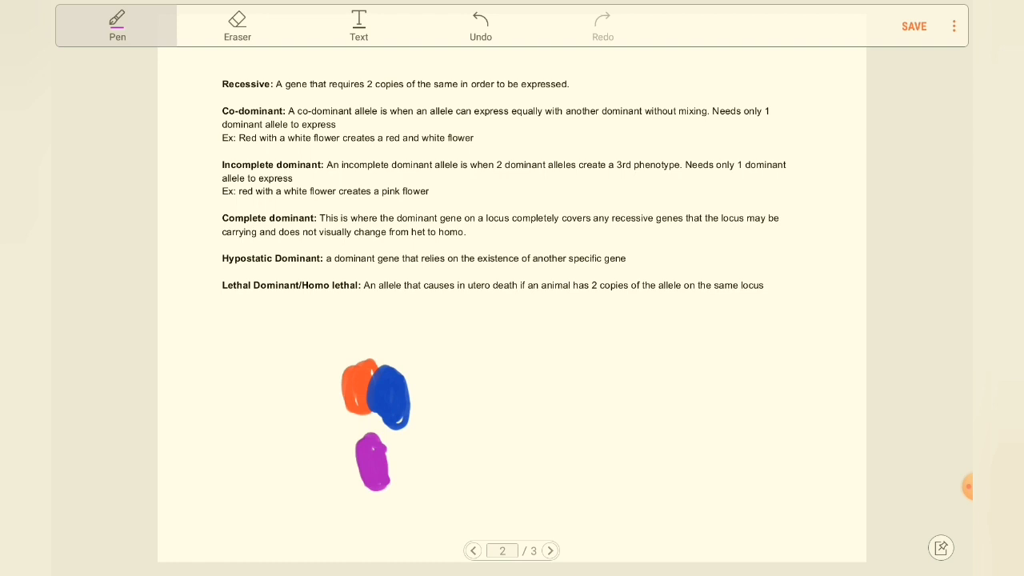
Erase the colour blobs, write purple Aa and AA with arrows, then erase them too.
click(237, 26)
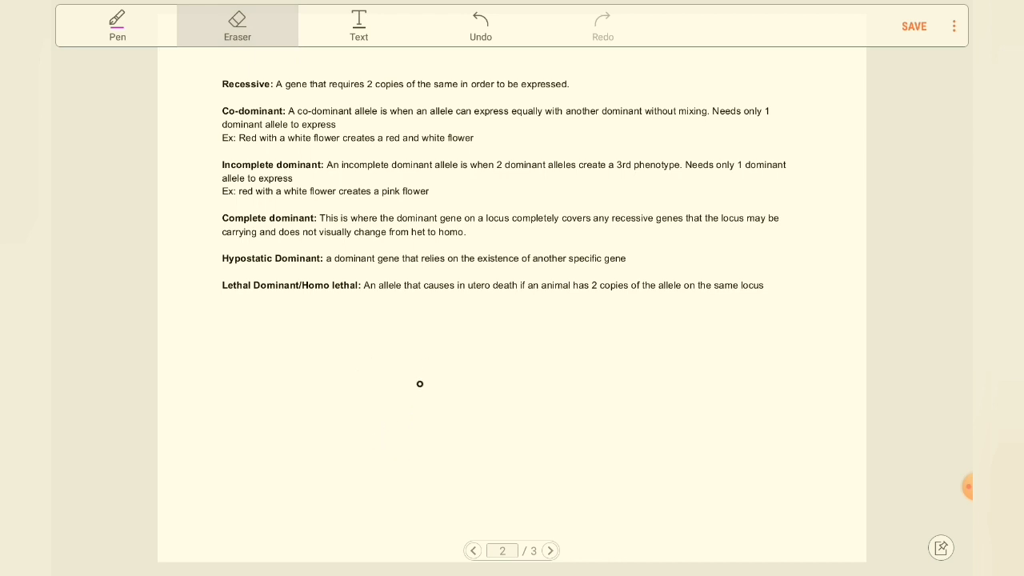
click(117, 25)
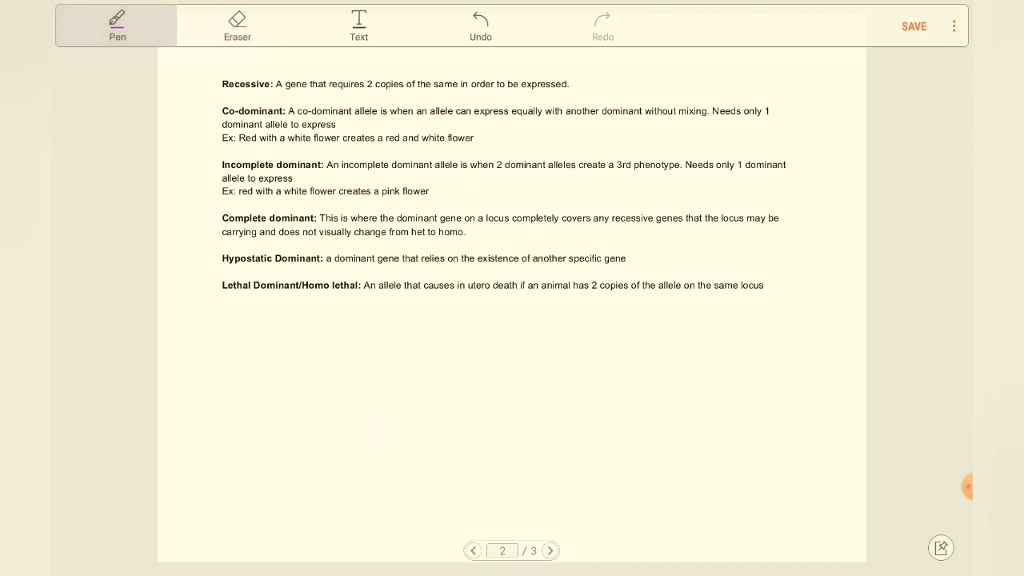
click(116, 25)
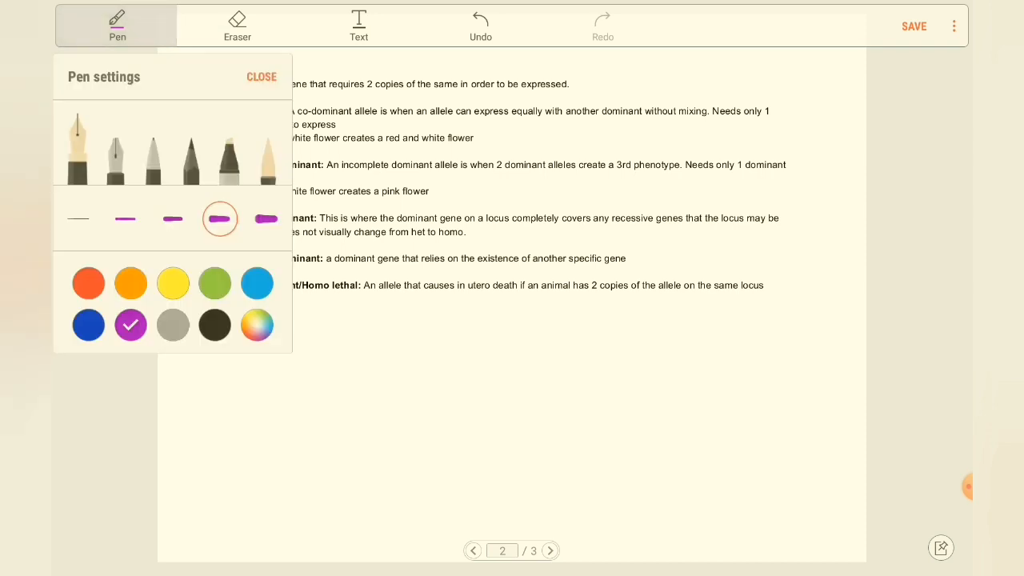
click(261, 77)
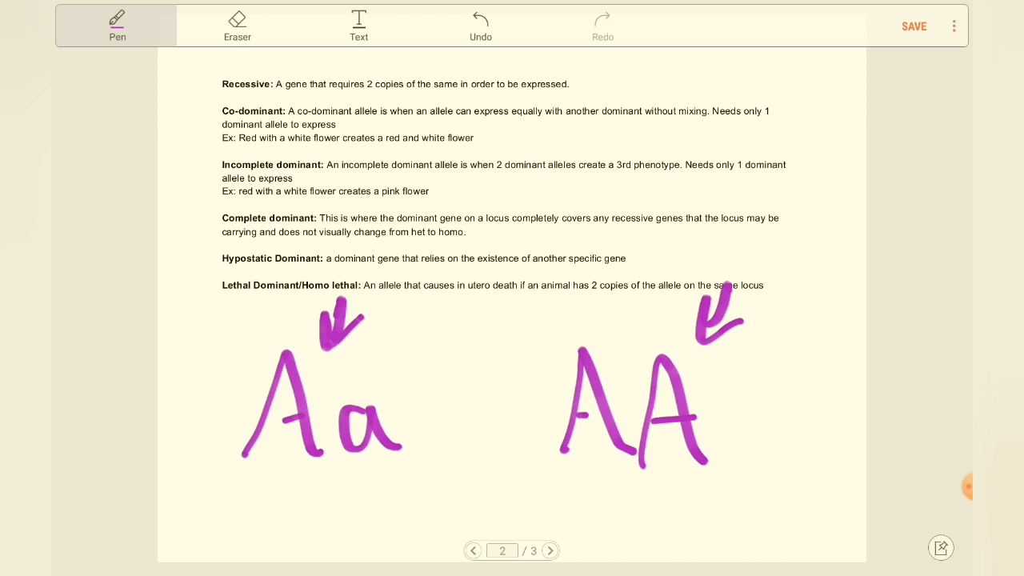
click(237, 25)
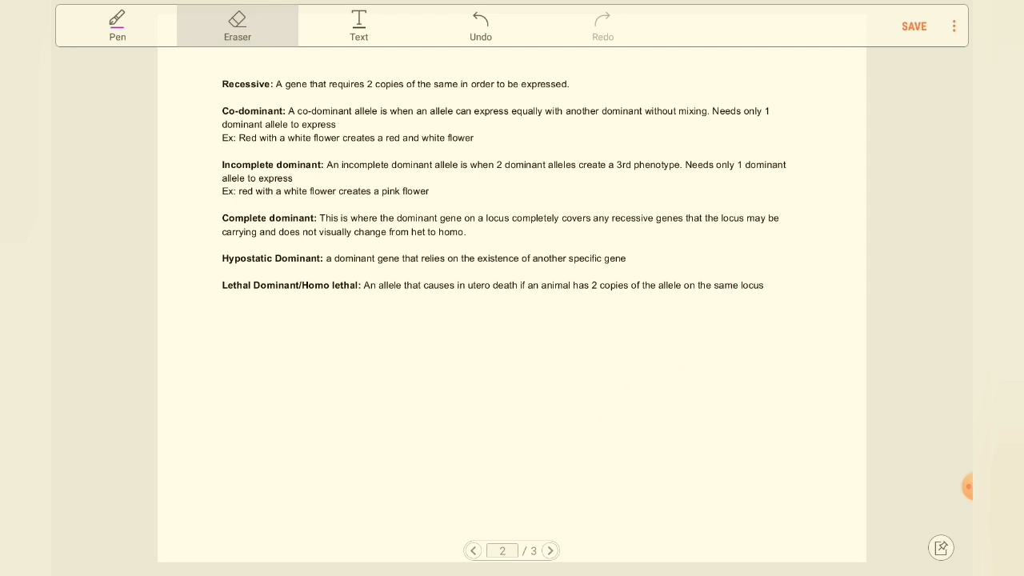
click(116, 26)
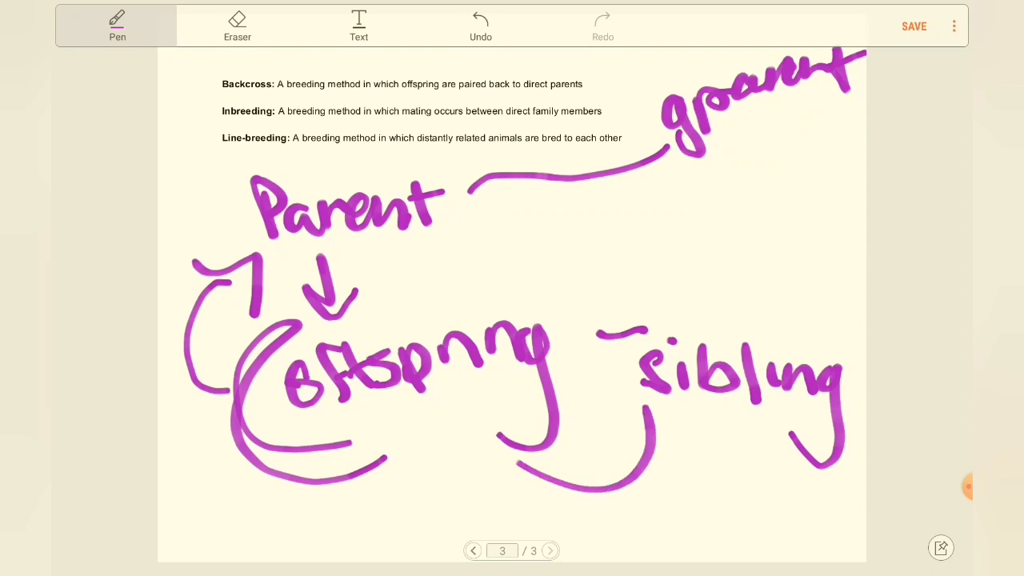
Add arrows linking offspring, parent and sibling, then erase the whole purple family diagram.
drag(520, 432, 560, 512)
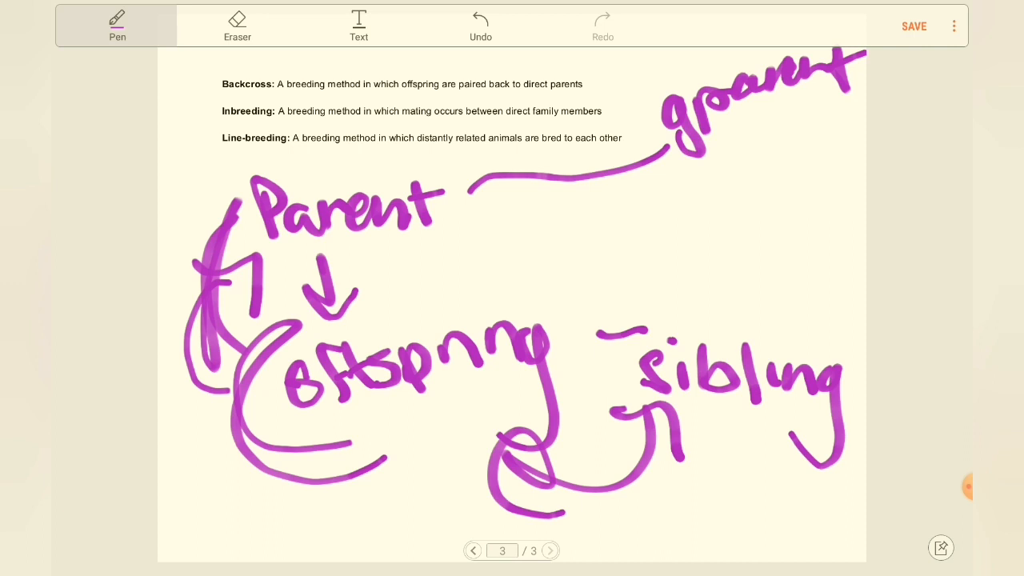
click(237, 26)
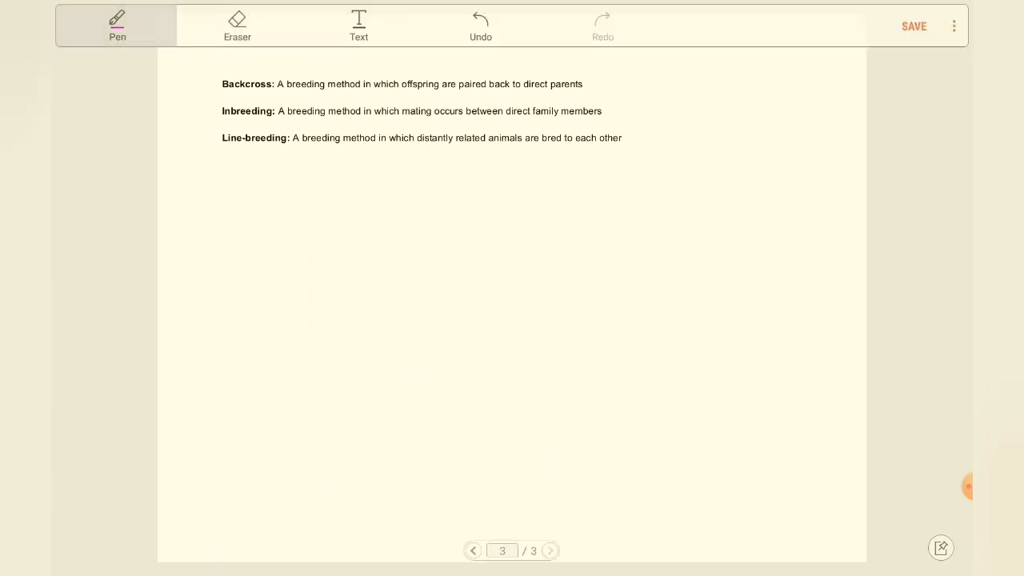
Handwrite grandpa in purple with a connecting stroke and begin a second grand- word beneath it.
drag(333, 464, 320, 552)
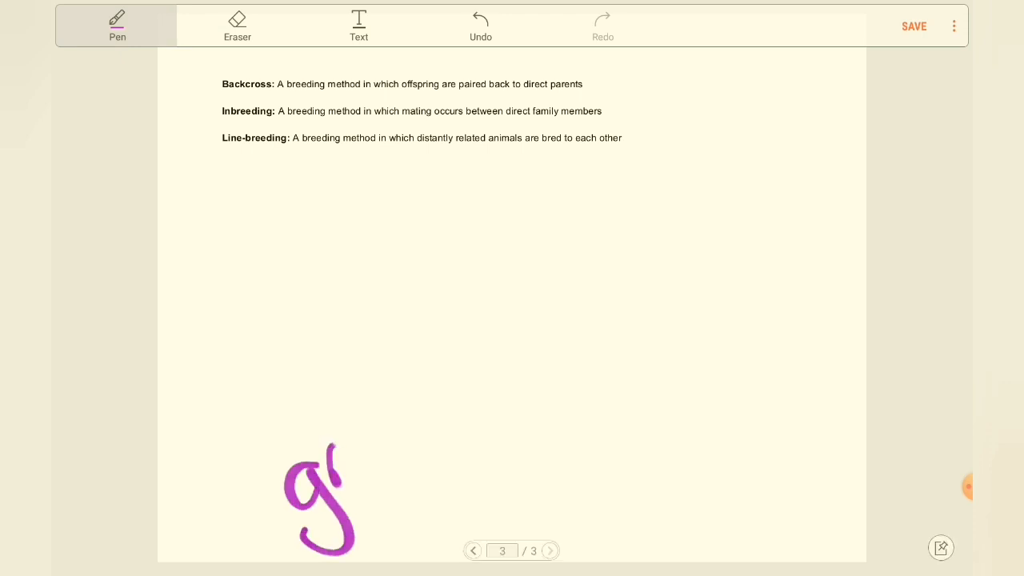
drag(344, 448, 511, 408)
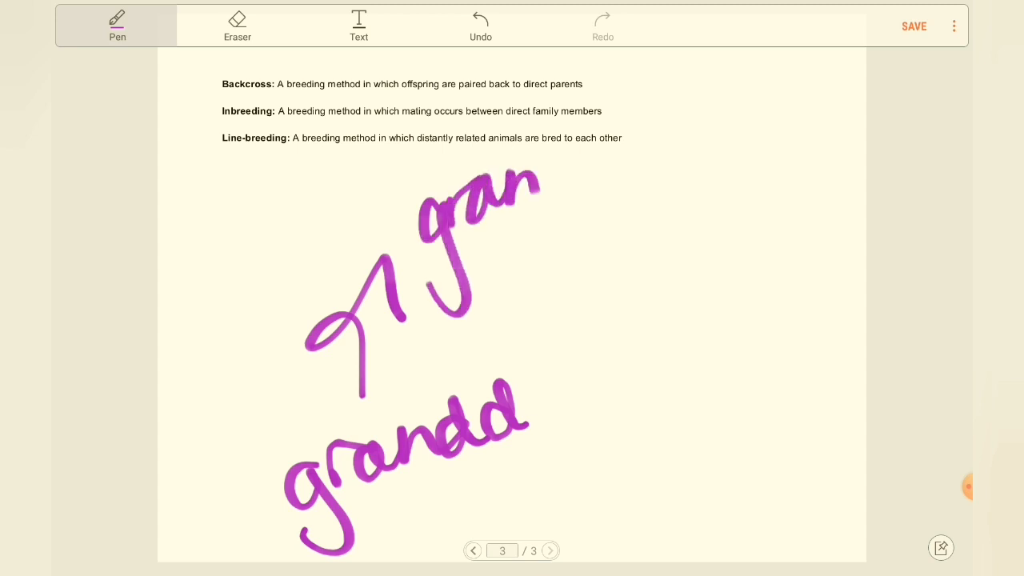
drag(541, 184, 664, 200)
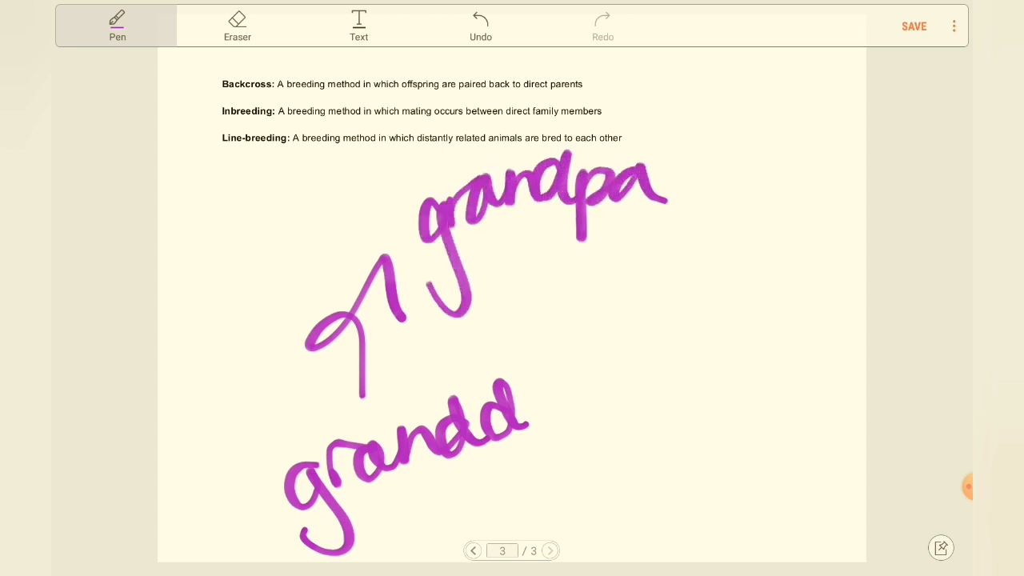